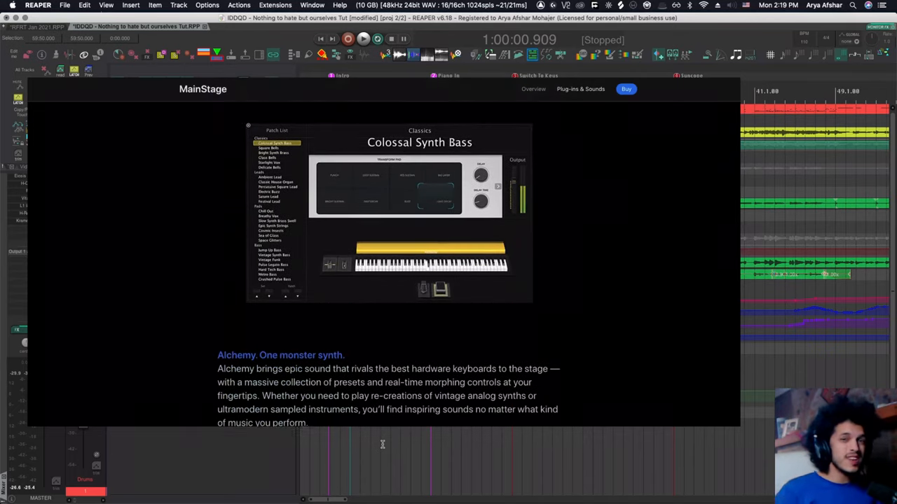
Leave the MainStage page behind and bring the REAPER project's tracks back into view.
scroll("down", 3)
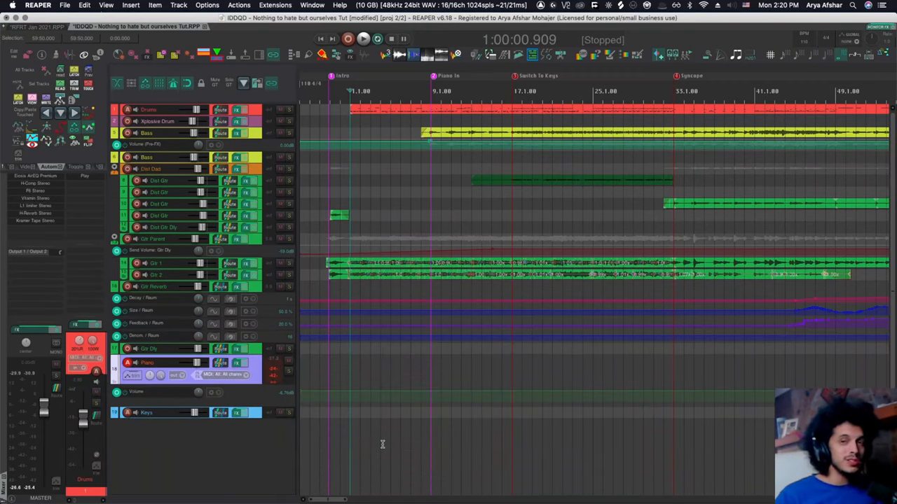
mouse_move(404, 254)
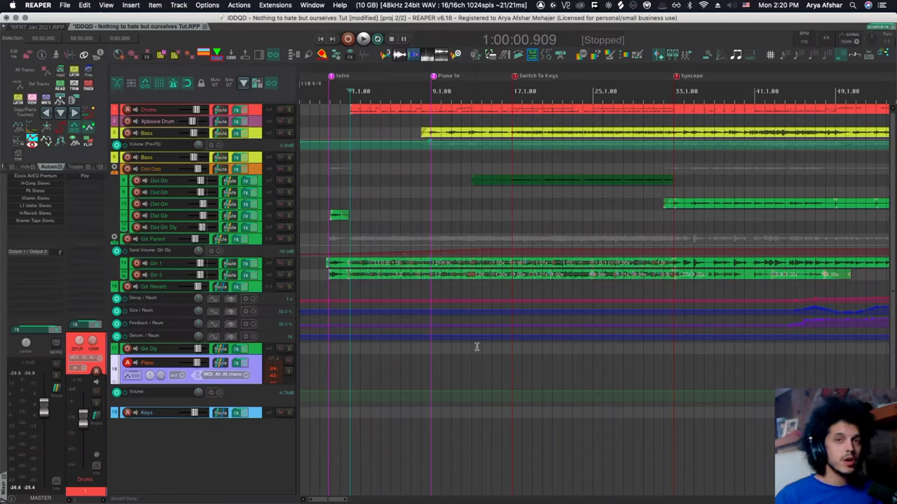
mouse_move(476, 345)
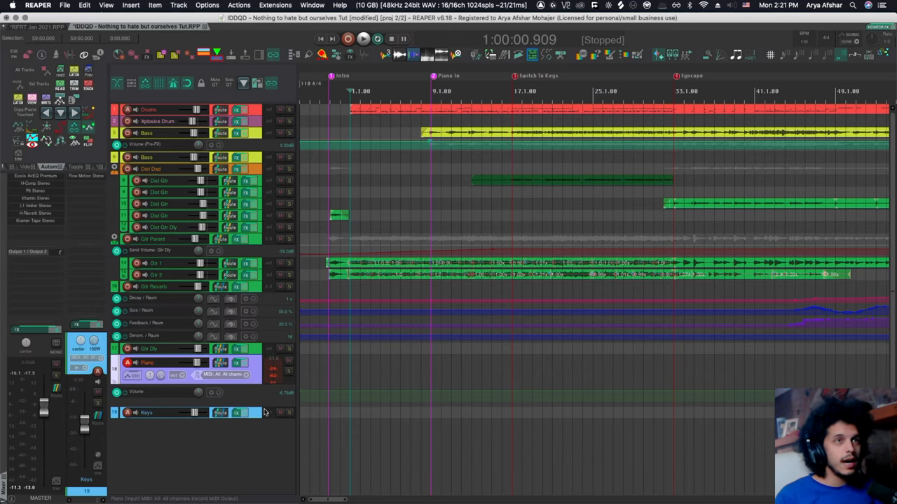
mouse_move(255, 418)
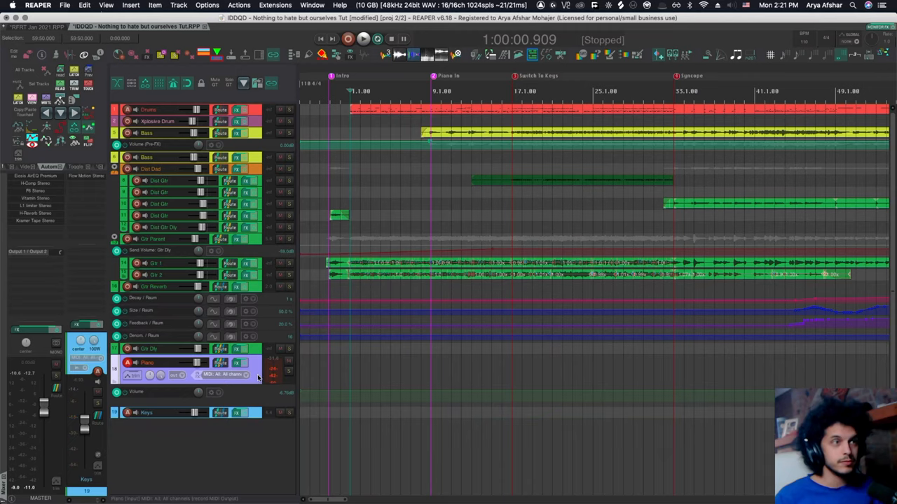
mouse_move(510, 98)
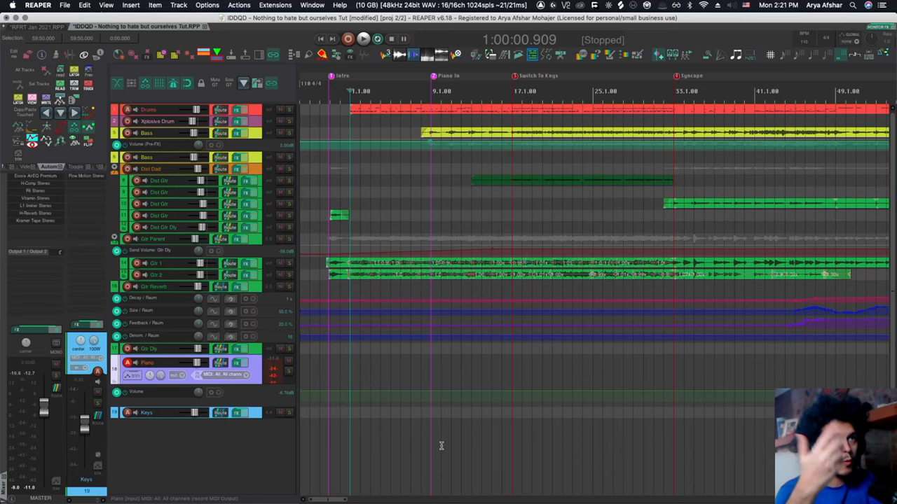
mouse_move(513, 75)
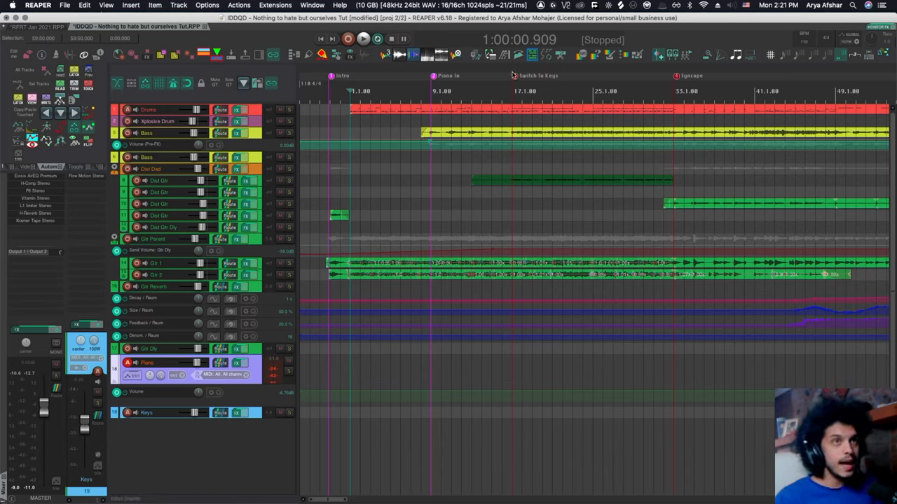
mouse_move(515, 77)
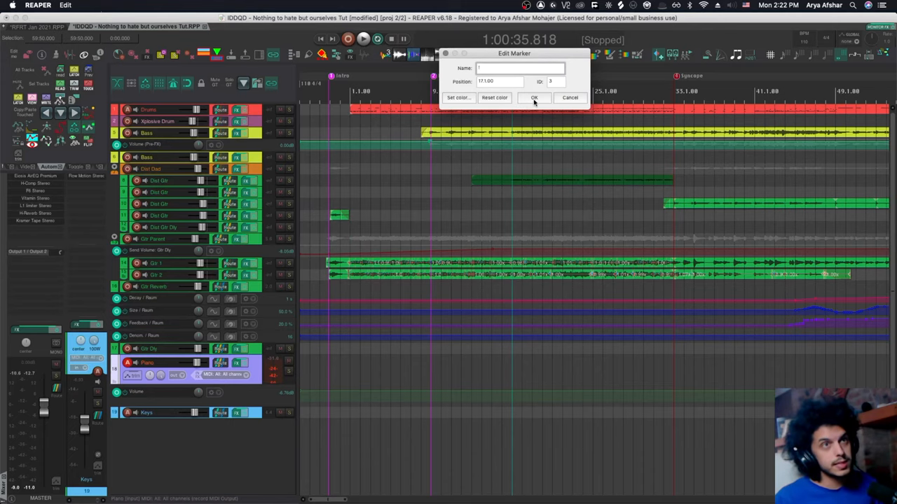
Dismiss the Edit Marker dialog so the inserted marker stays on the timeline.
left_click(534, 98)
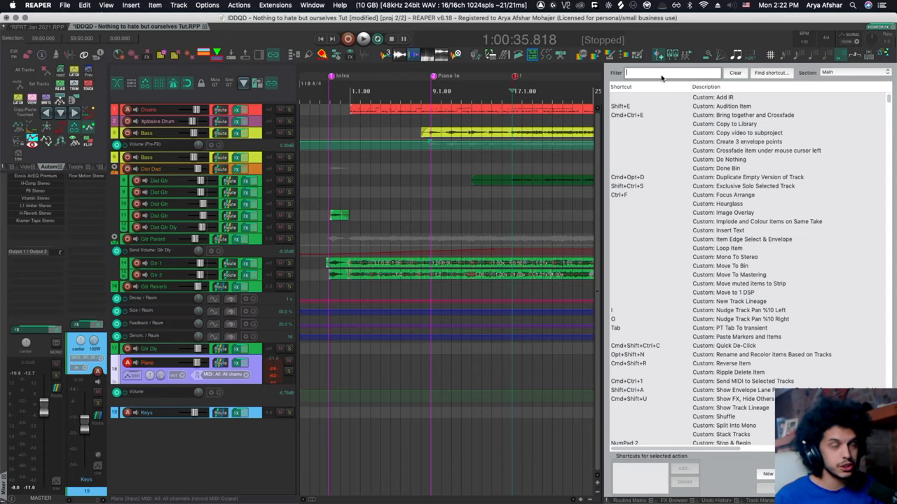
Filter the action list to 'go to next track' and copy the command ID of Track: Go to next track.
type("go to next trac")
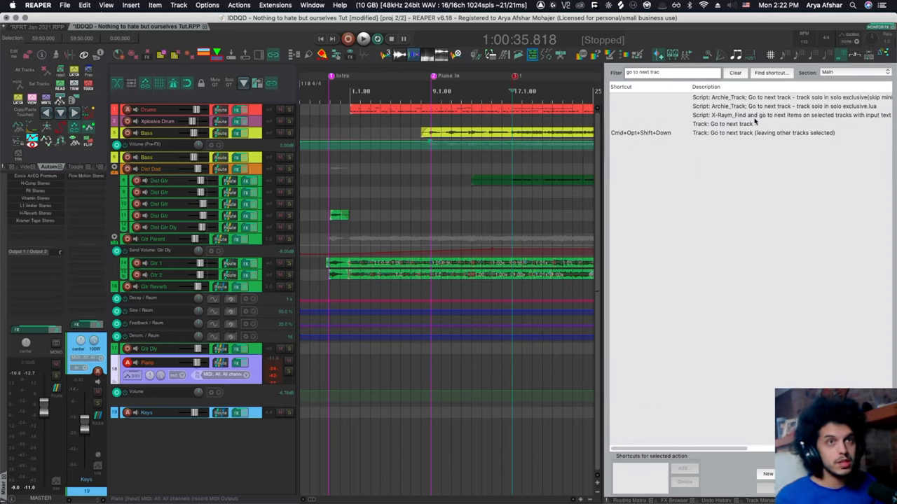
left_click(721, 123)
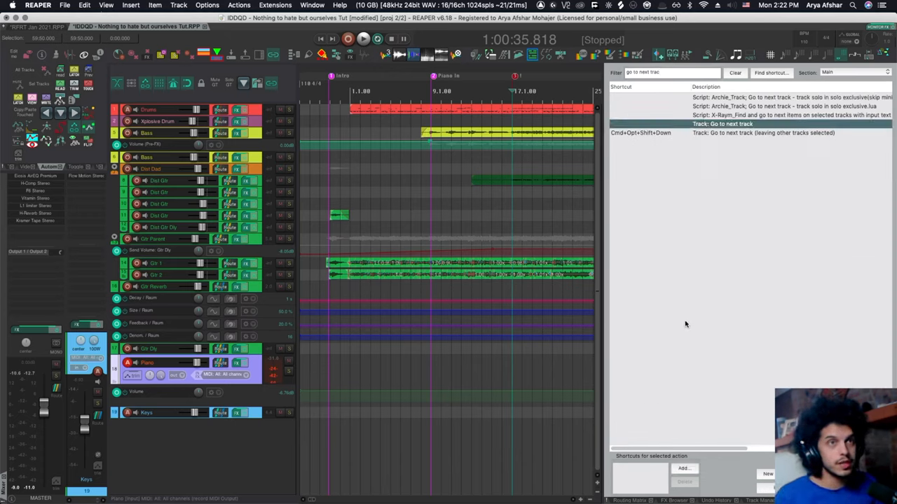
right_click(721, 123)
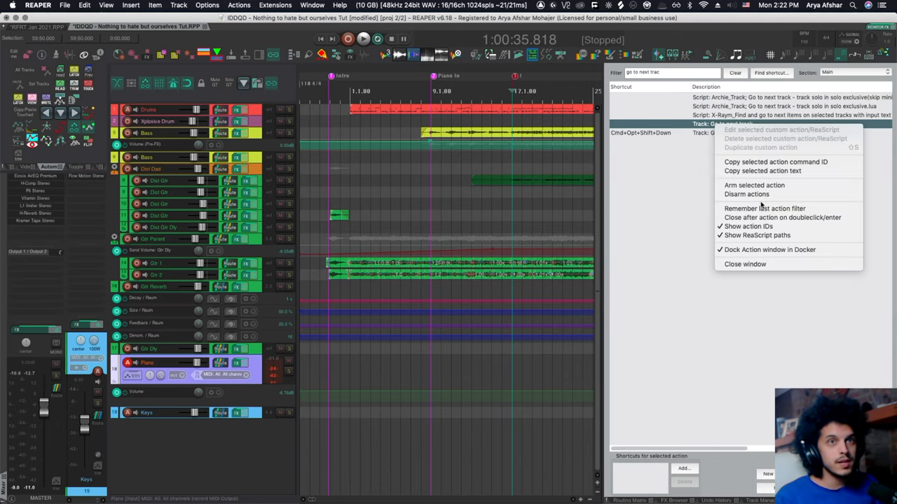
mouse_move(776, 162)
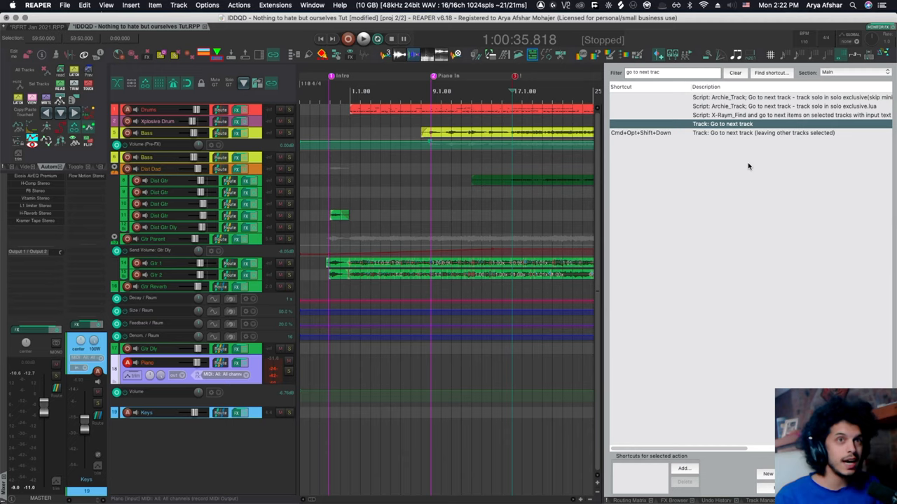
mouse_move(782, 248)
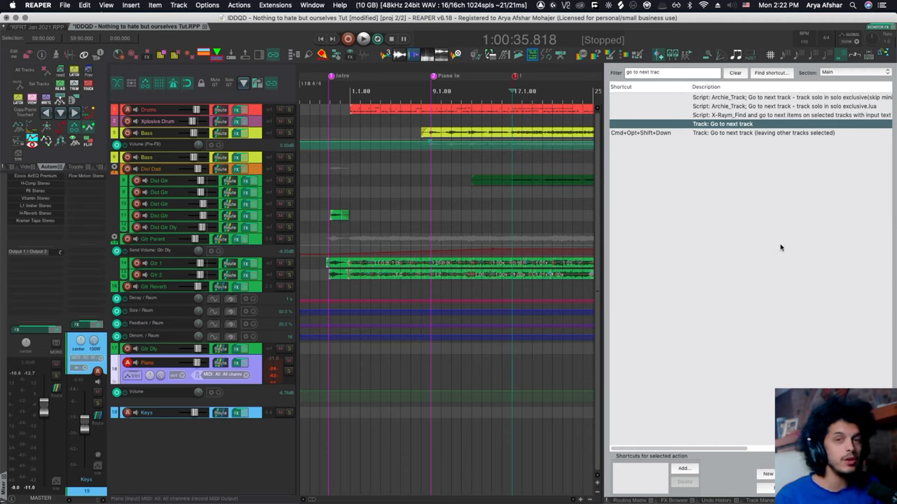
mouse_move(517, 77)
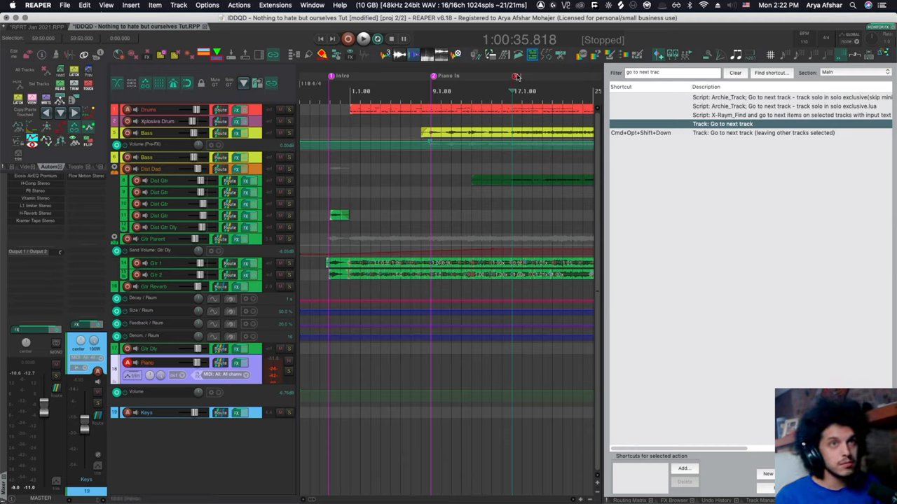
Name the marker '!' plus the go-to-next-track command ID, then play the project and stop.
double_click(516, 76)
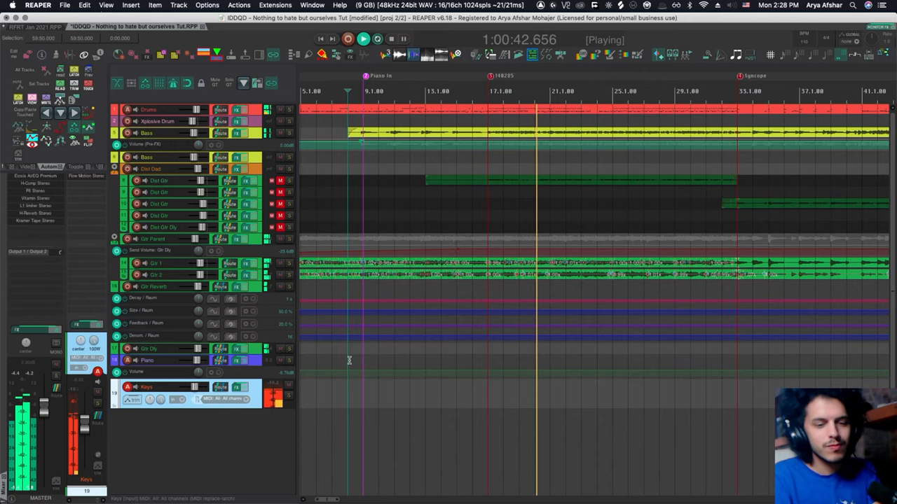
left_click(377, 40)
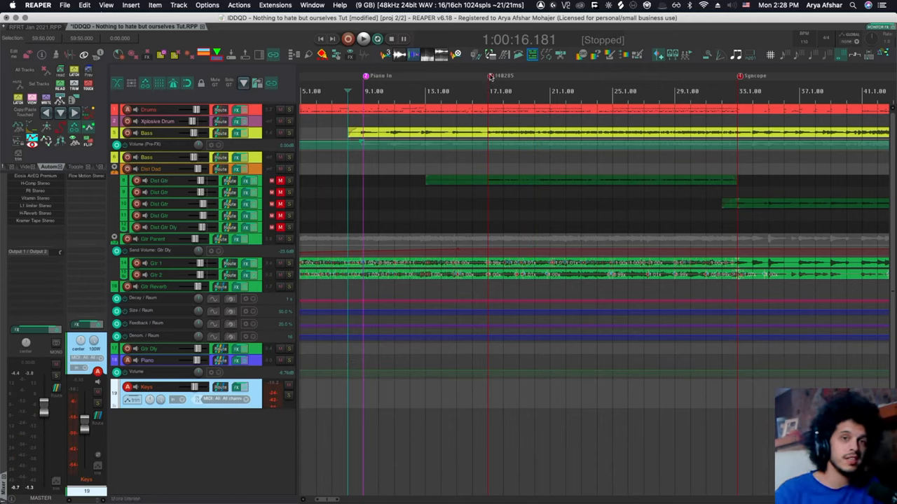